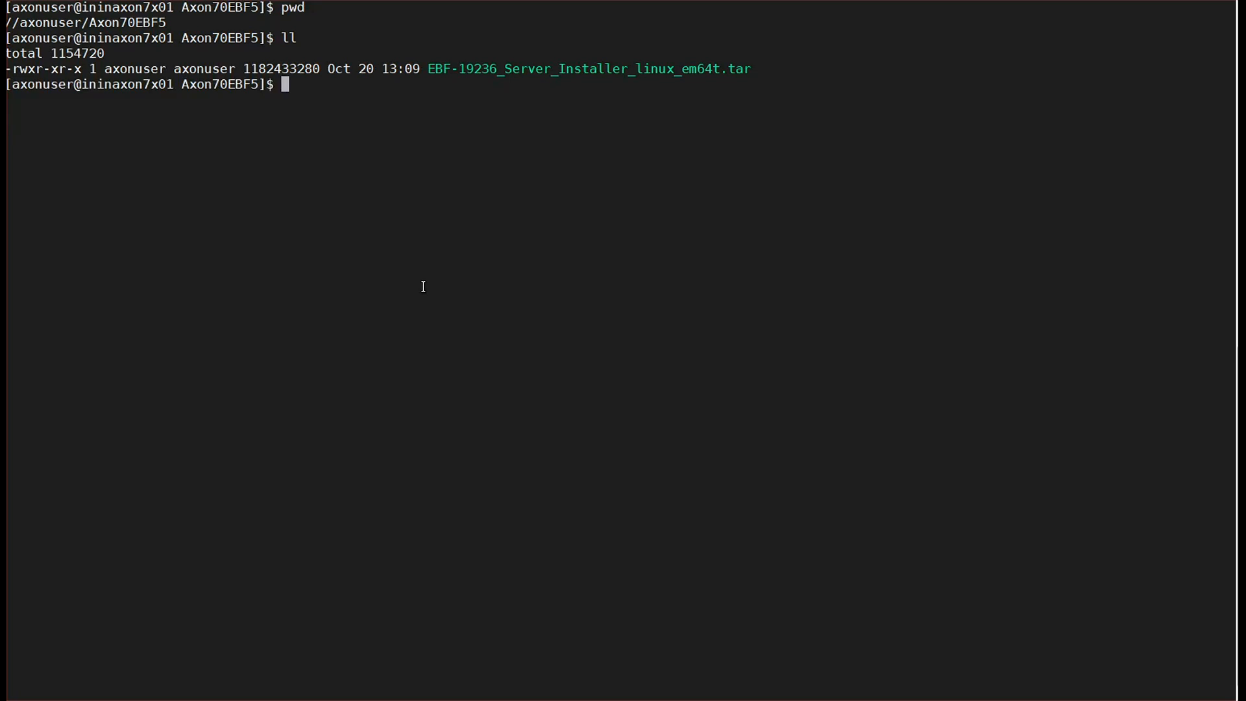
type("tar -")
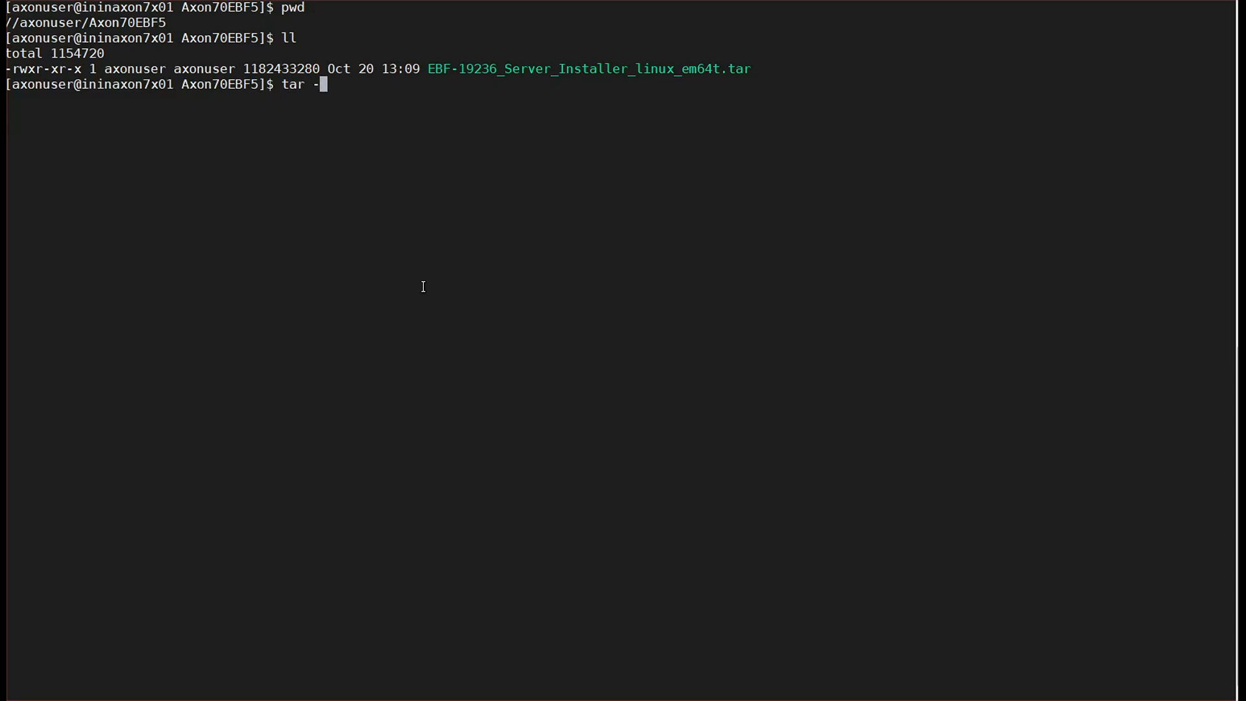
type("xvf EB")
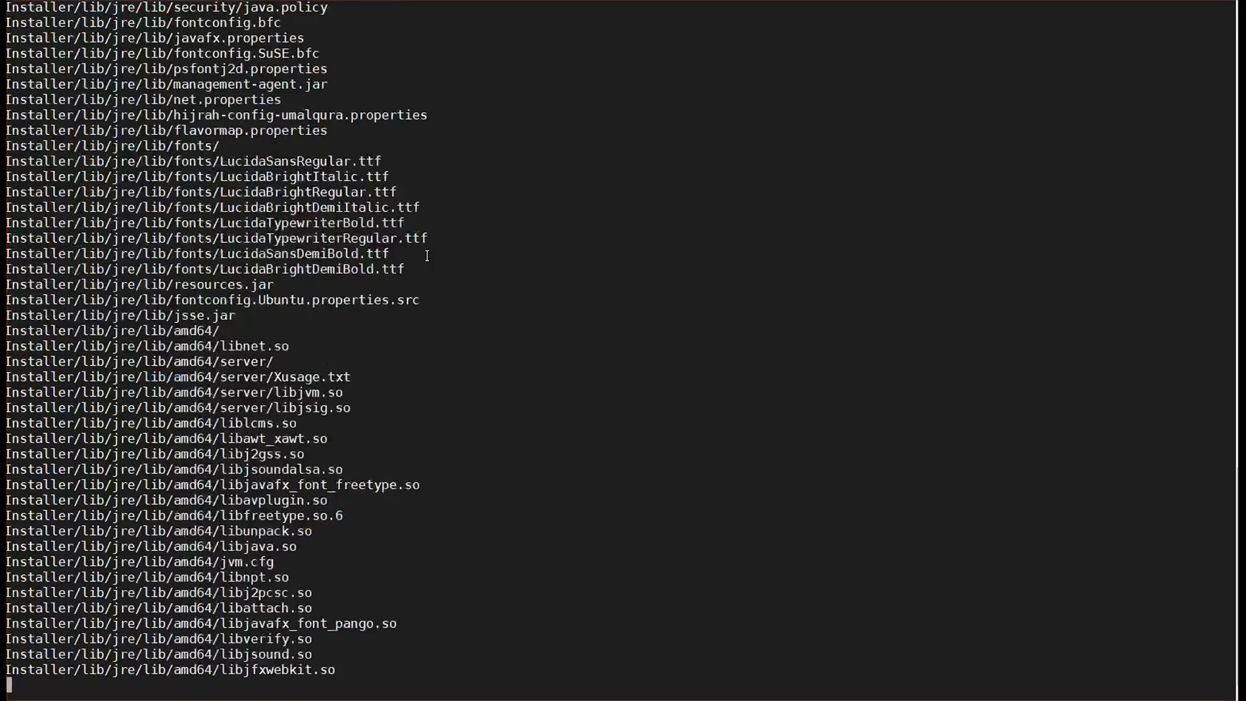
scroll("down", 3)
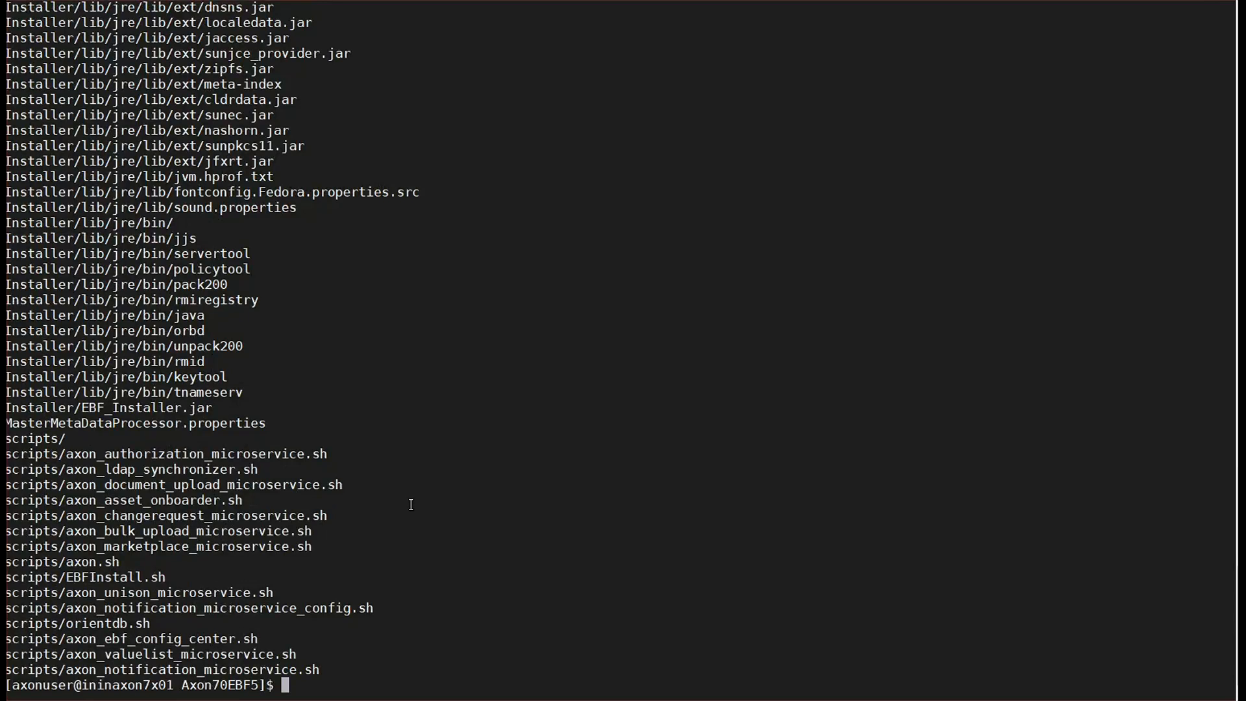
type("ll")
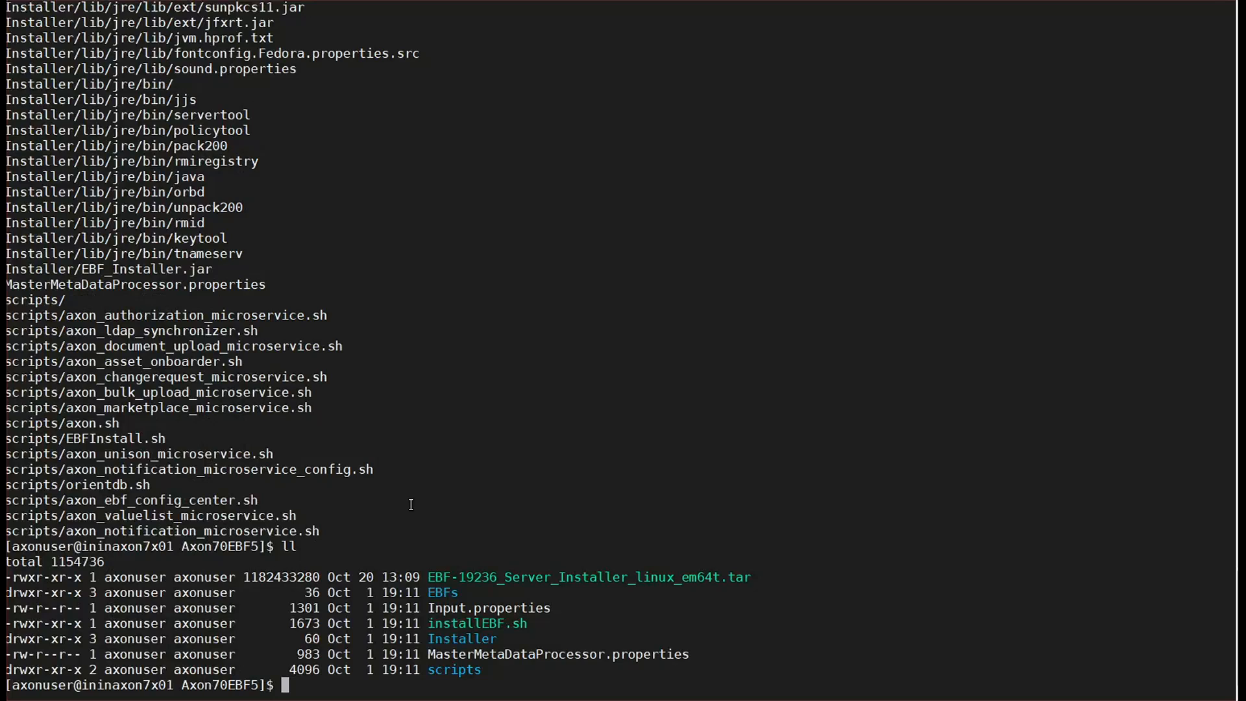
type("vi In")
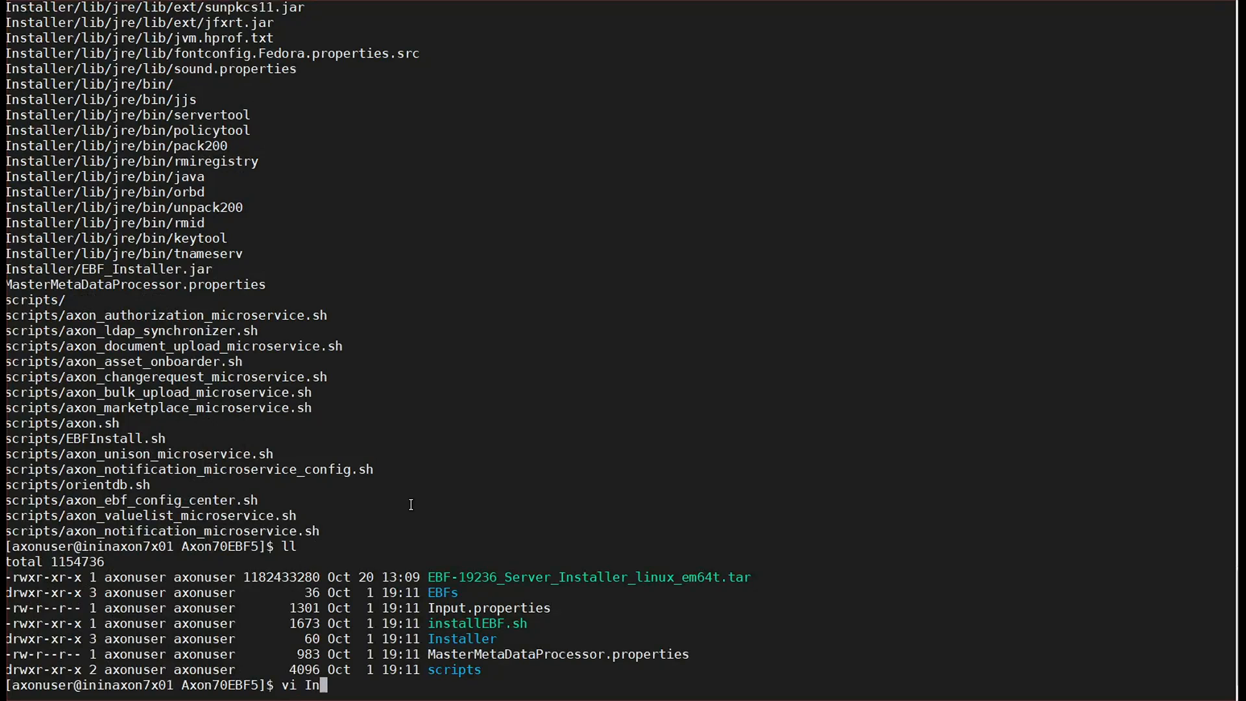
type("put.properties")
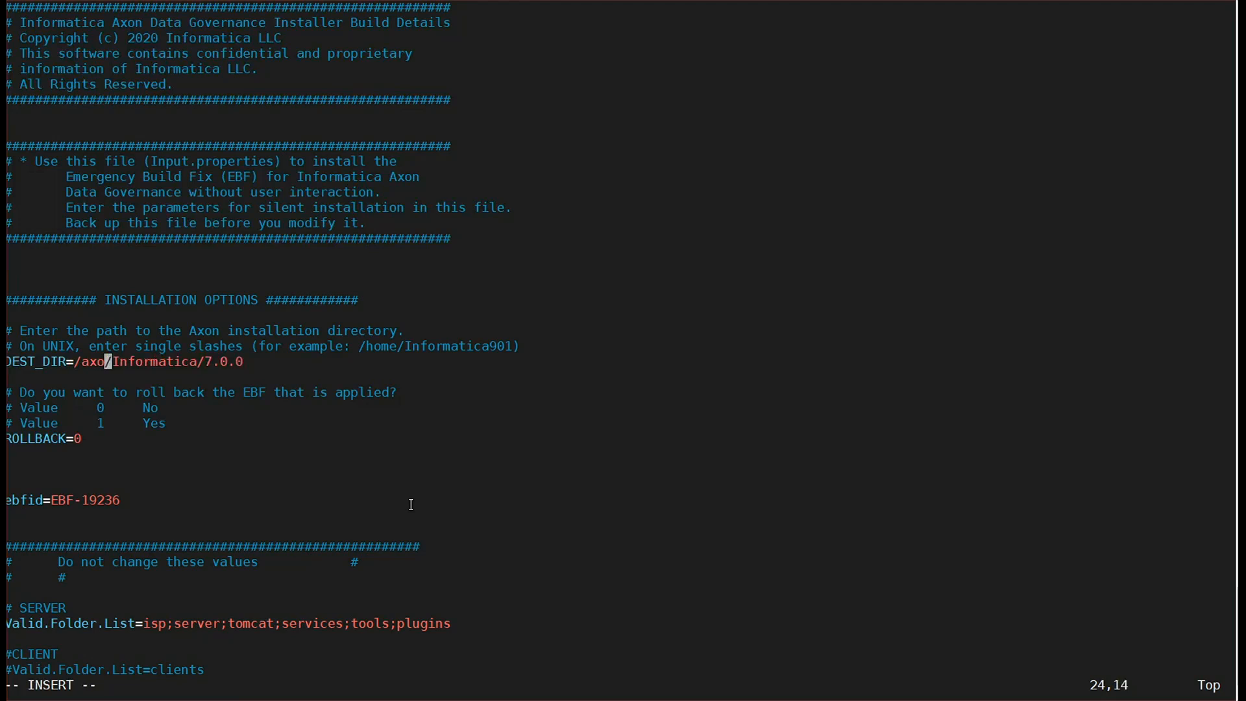
type("nuser")
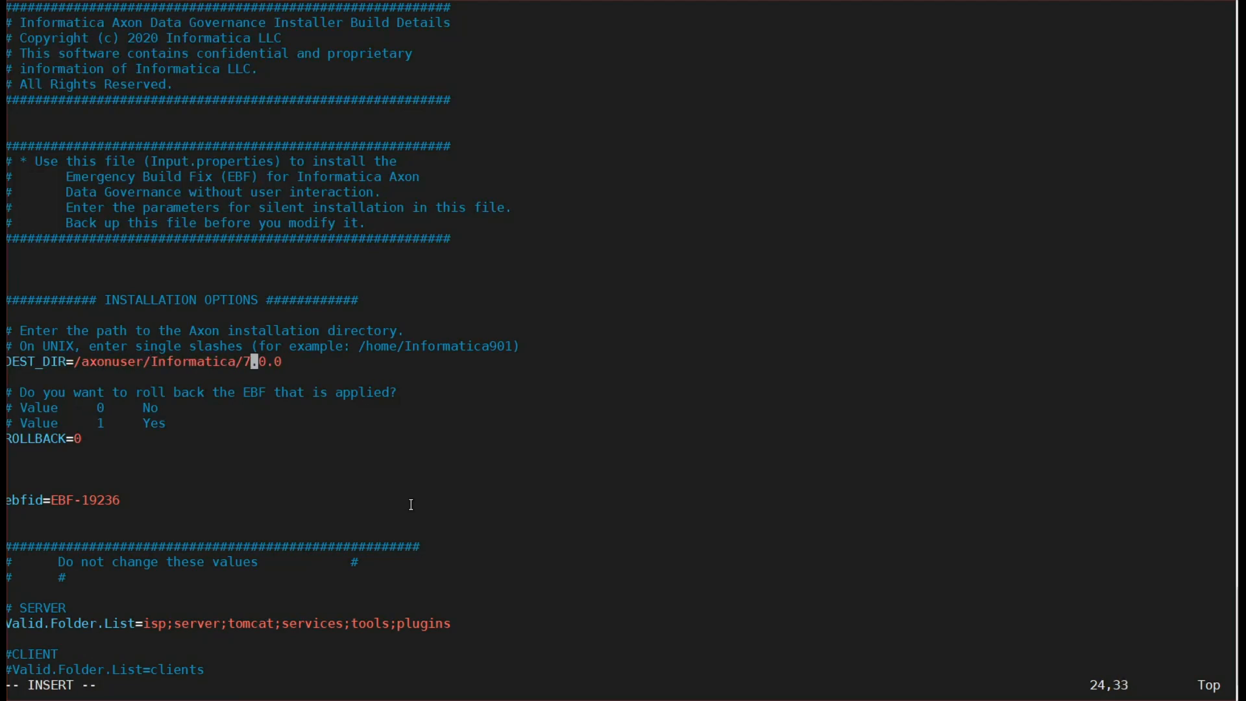
type("axon")
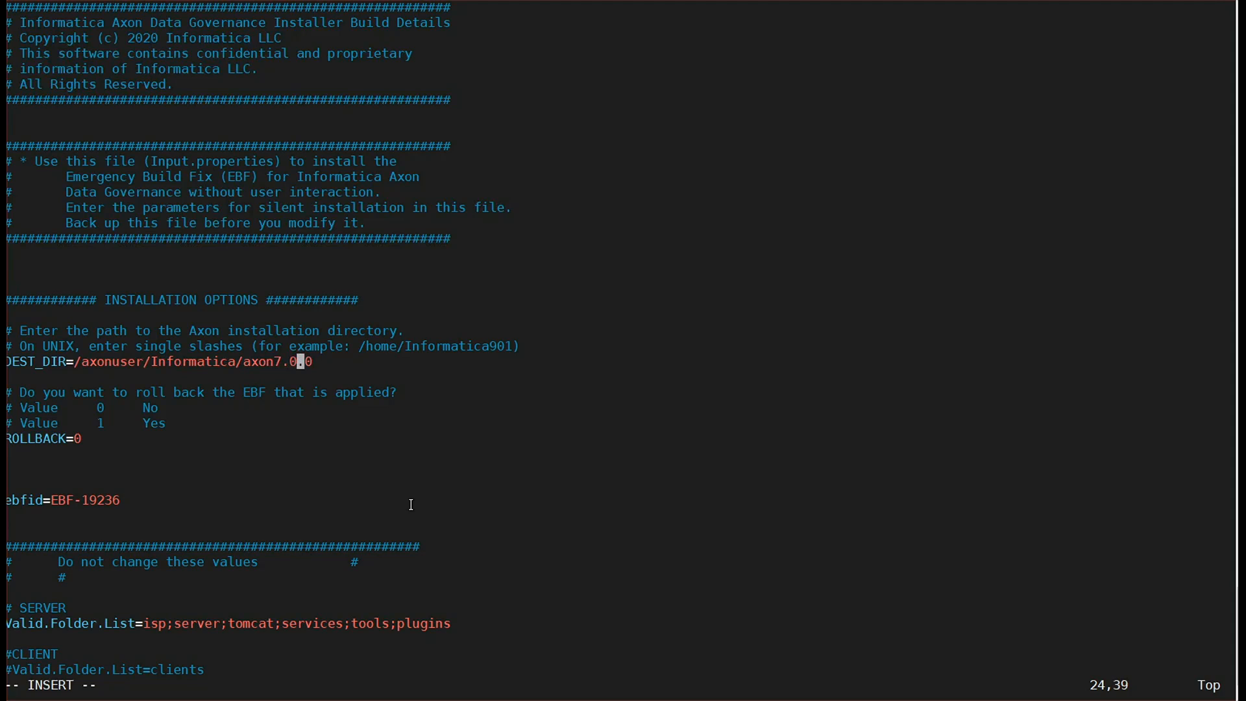
type(":wq!")
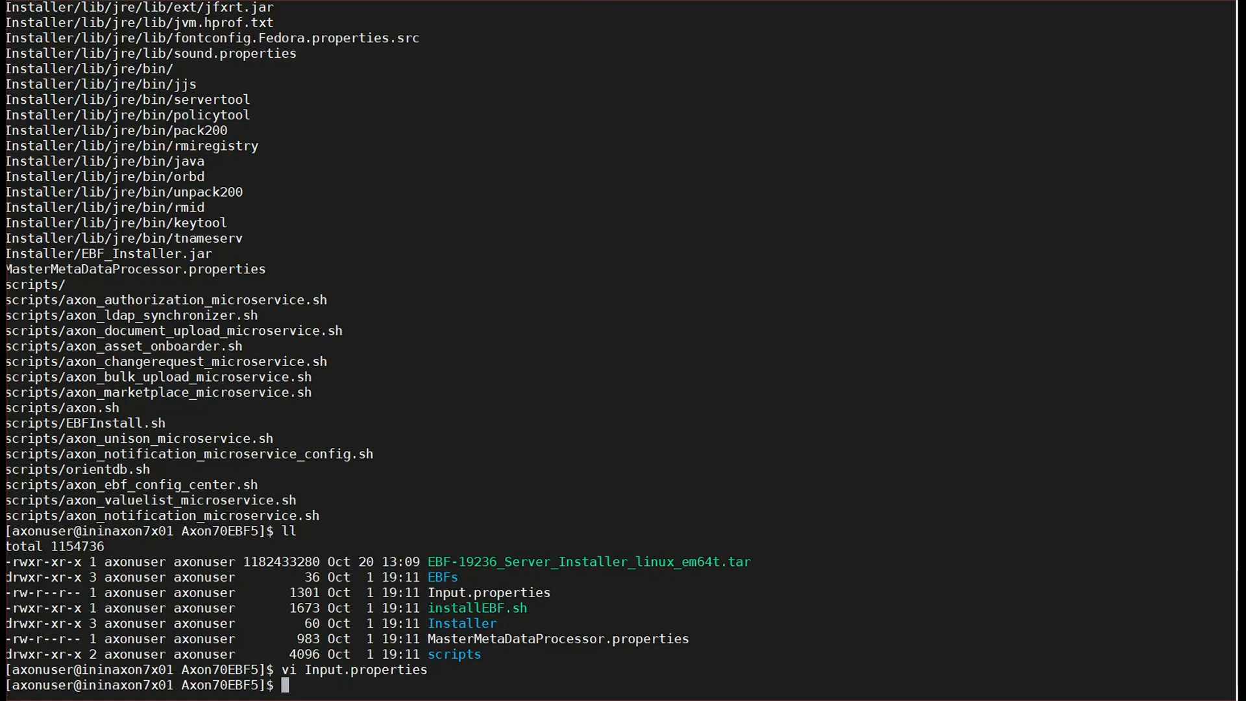
mouse_move(405, 520)
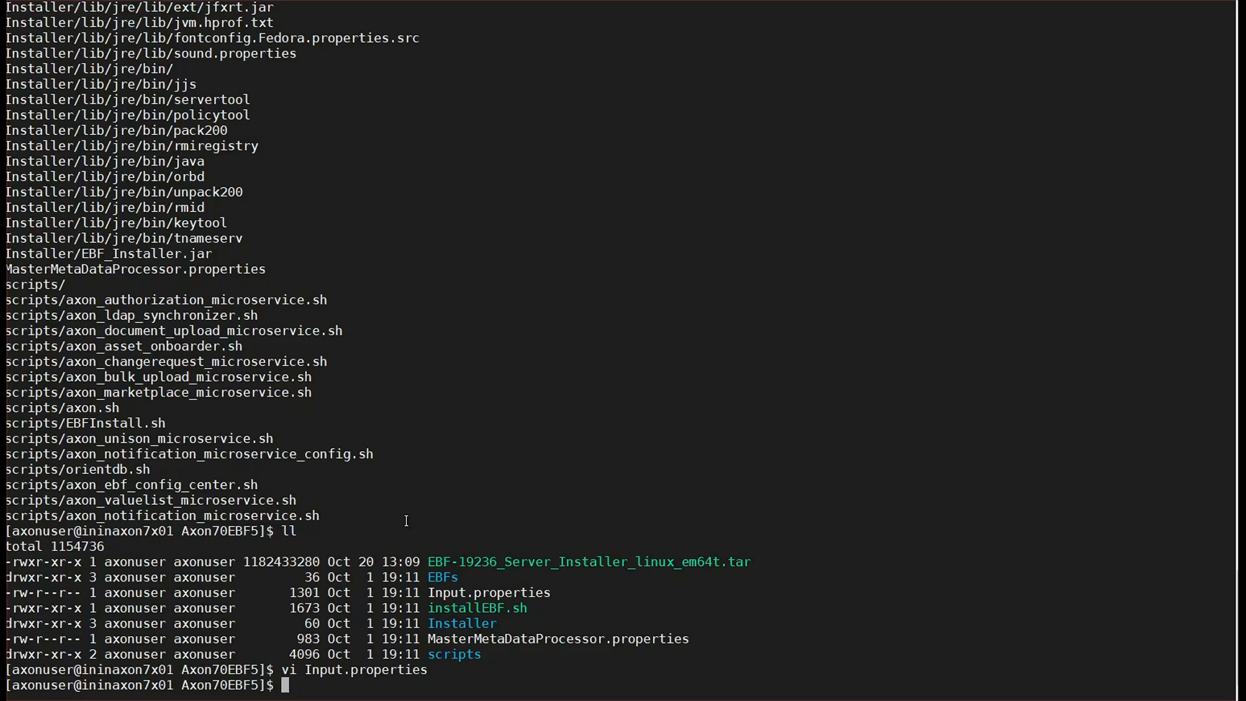
mouse_move(440, 550)
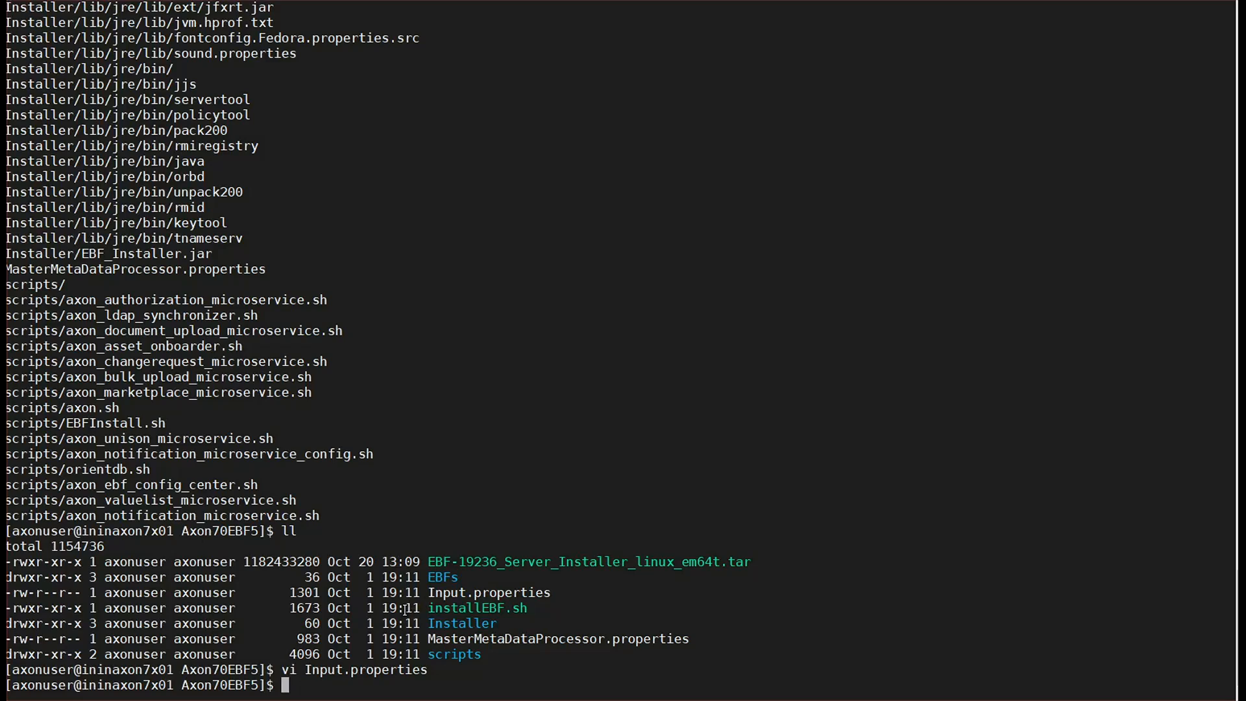
type("cd ../I")
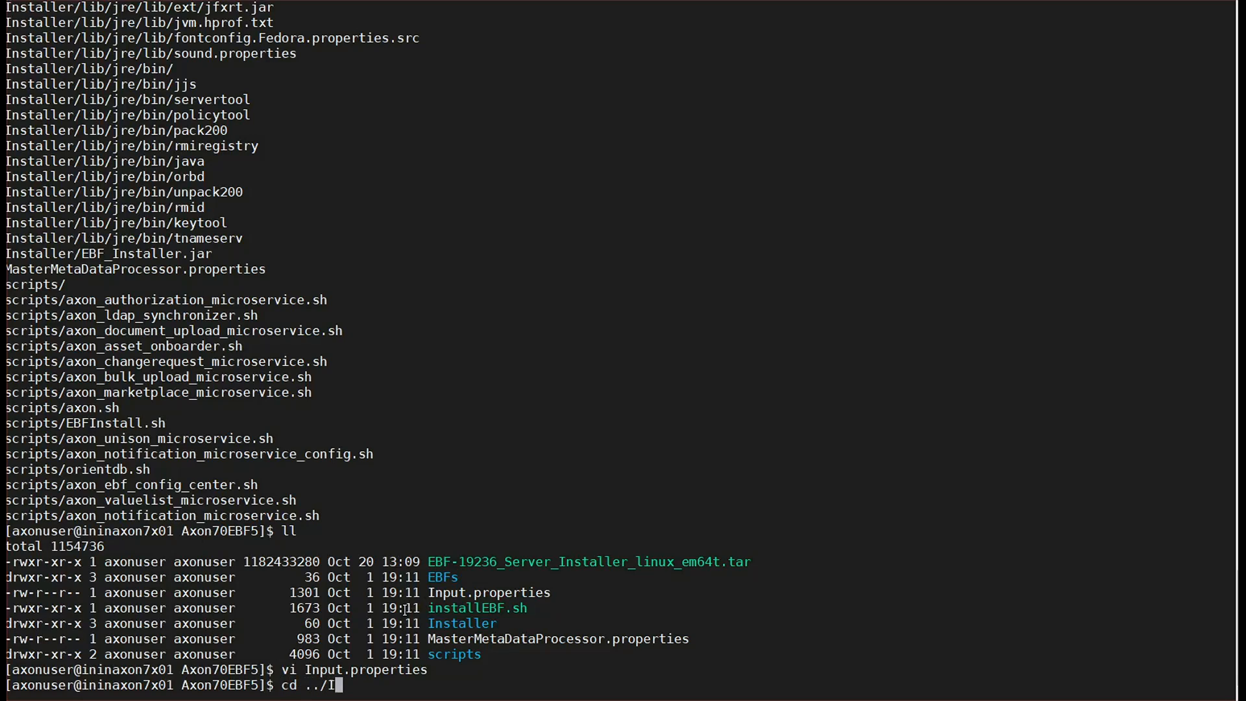
type("nformatica/")
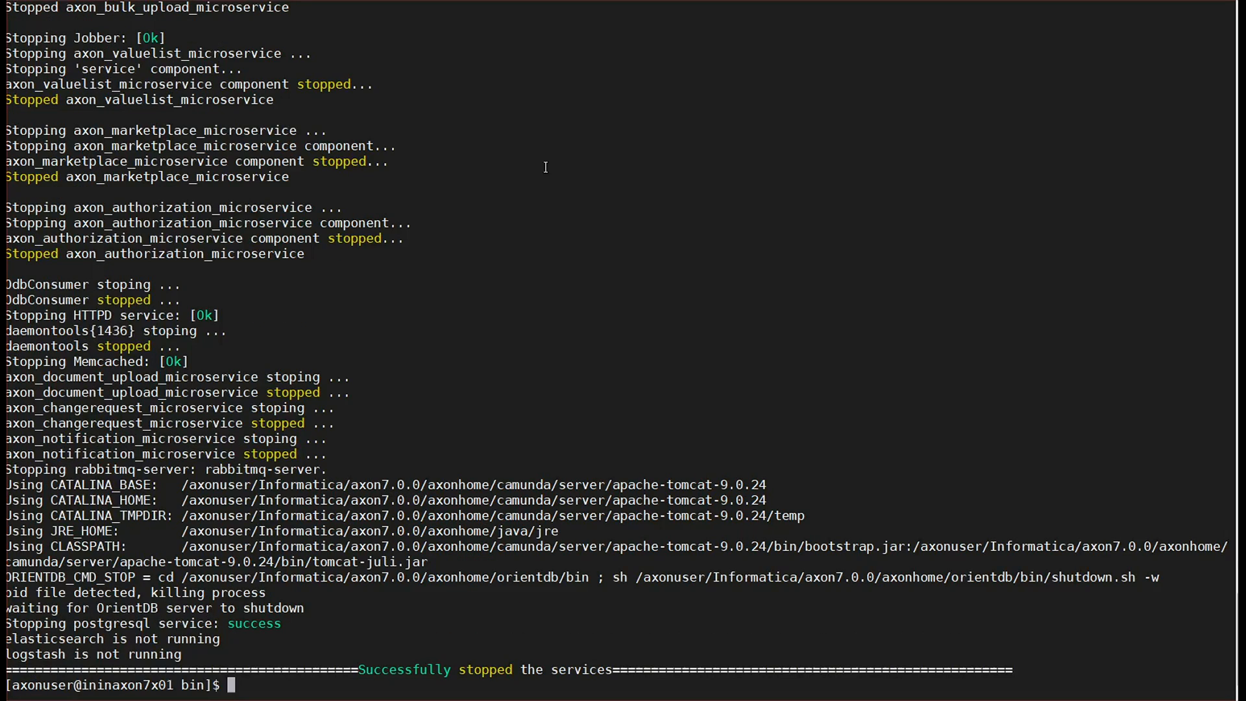
mouse_move(356, 629)
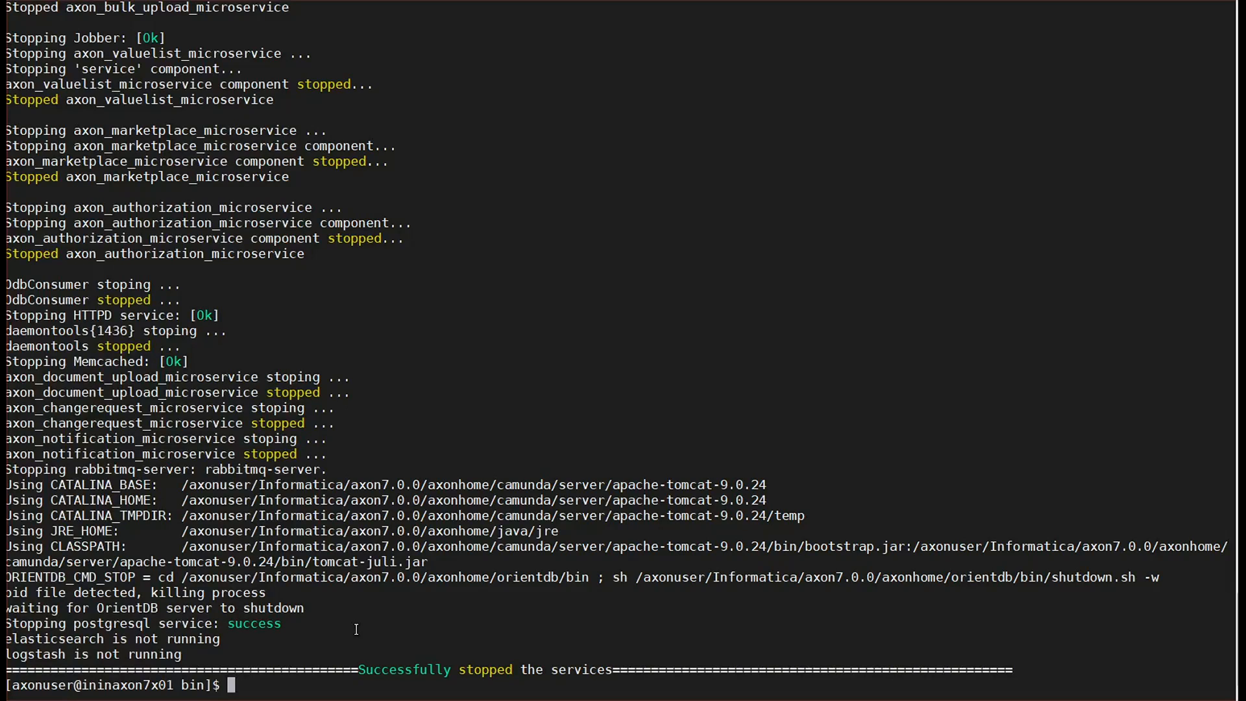
type("cd ../../../Axon70EBF5/")
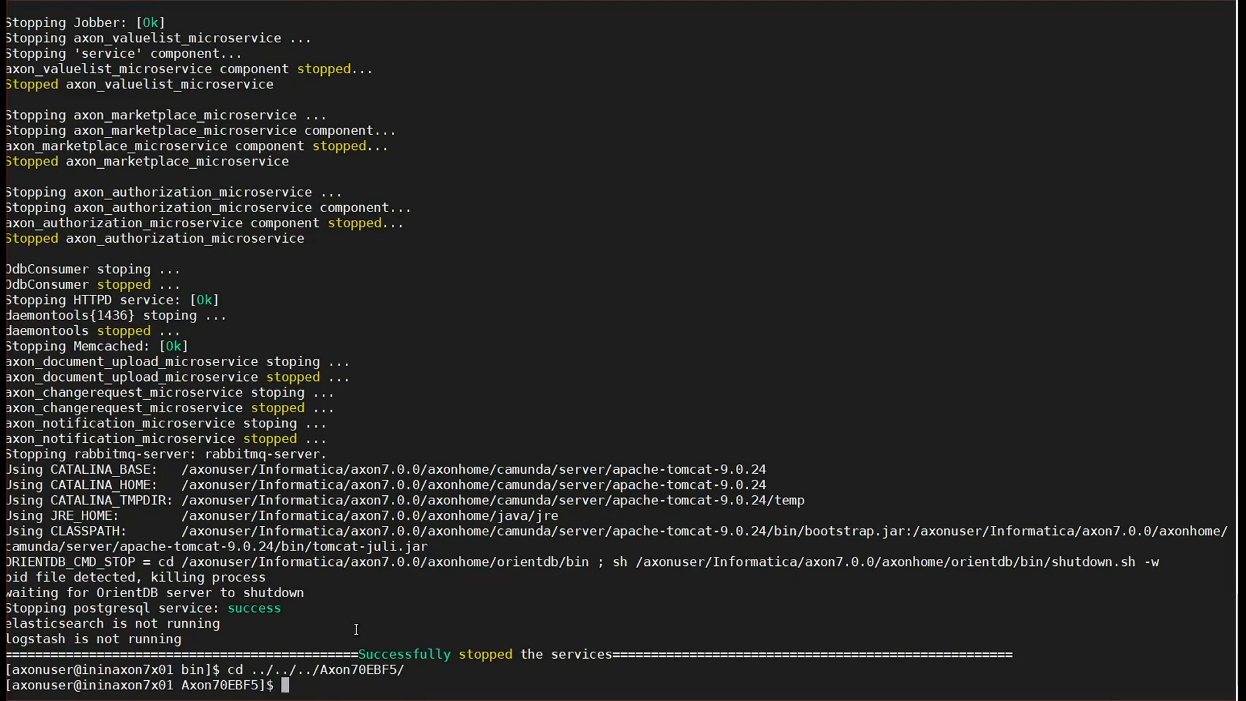
type("sh installEBF.sh")
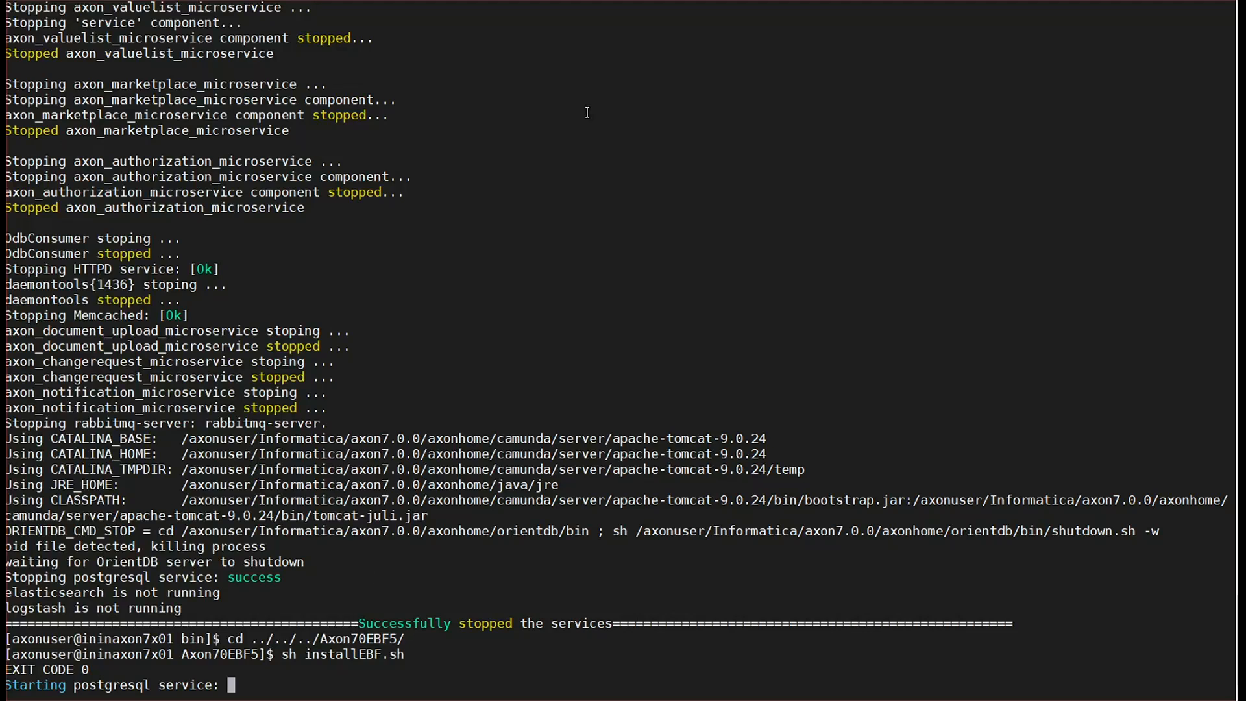
scroll("down", 3)
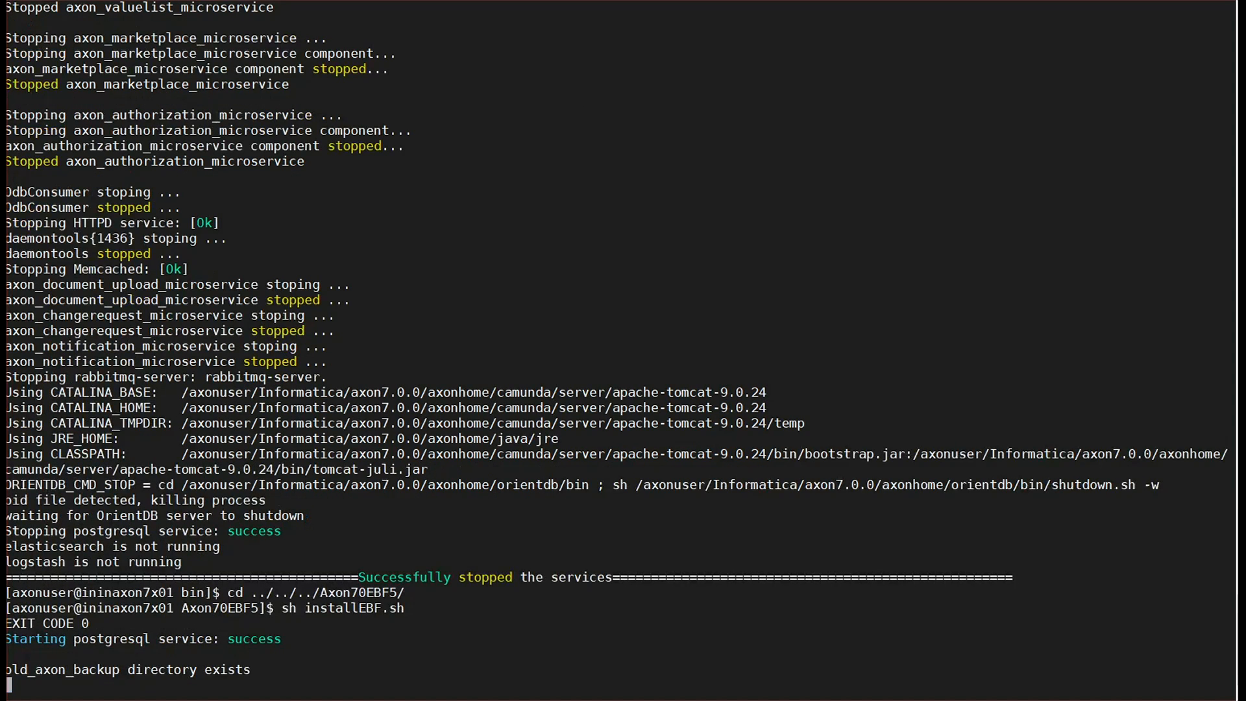
scroll("down", 3)
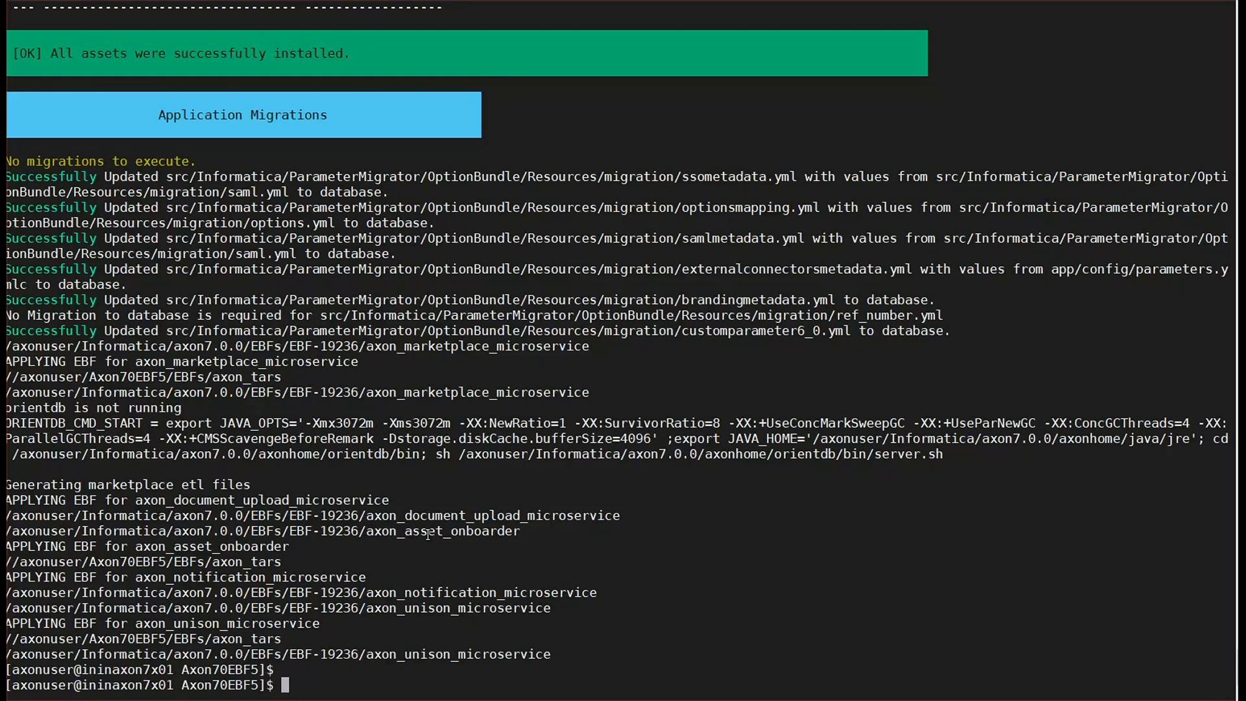
type("cd")
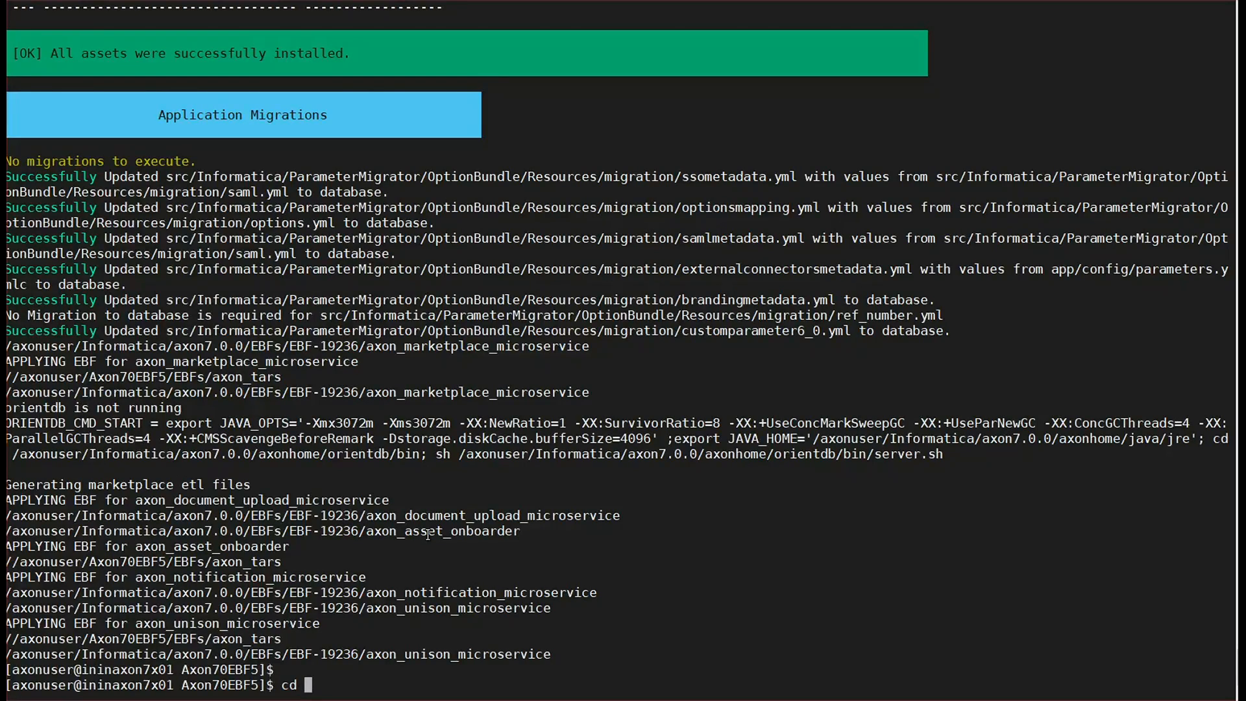
type("../")
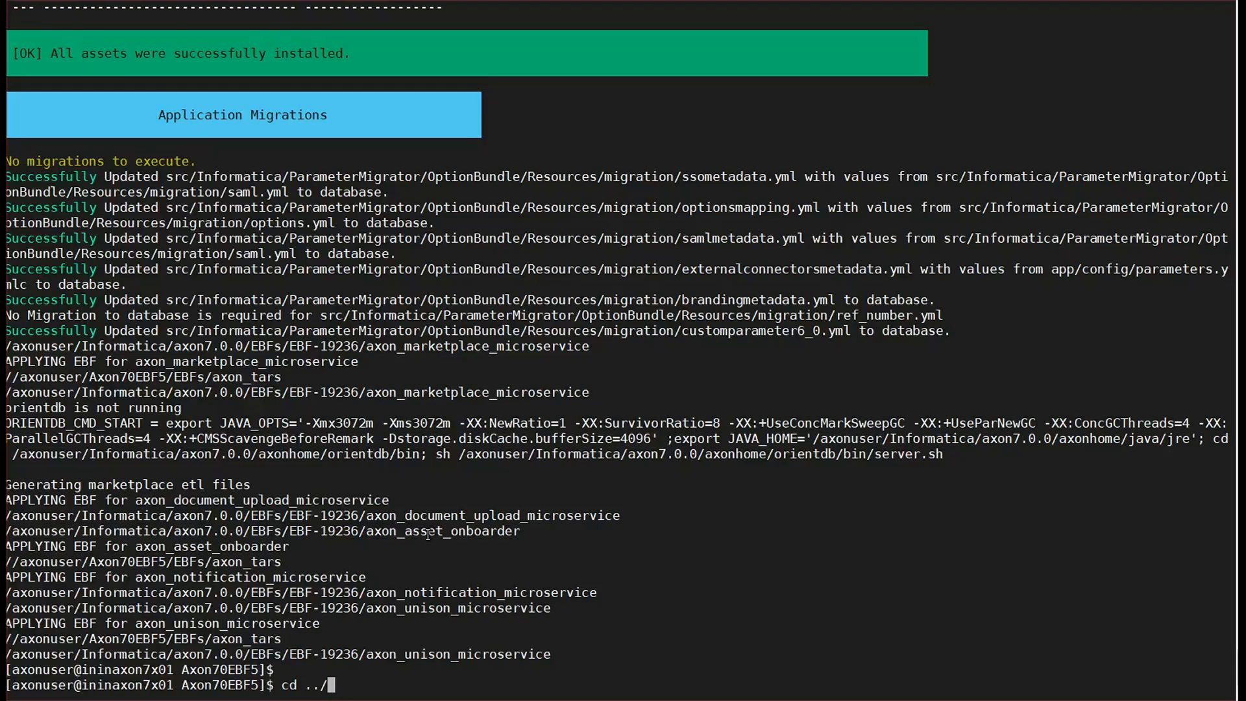
type("Informatica/axon7.0.0/bin")
type("sh startup.sh")
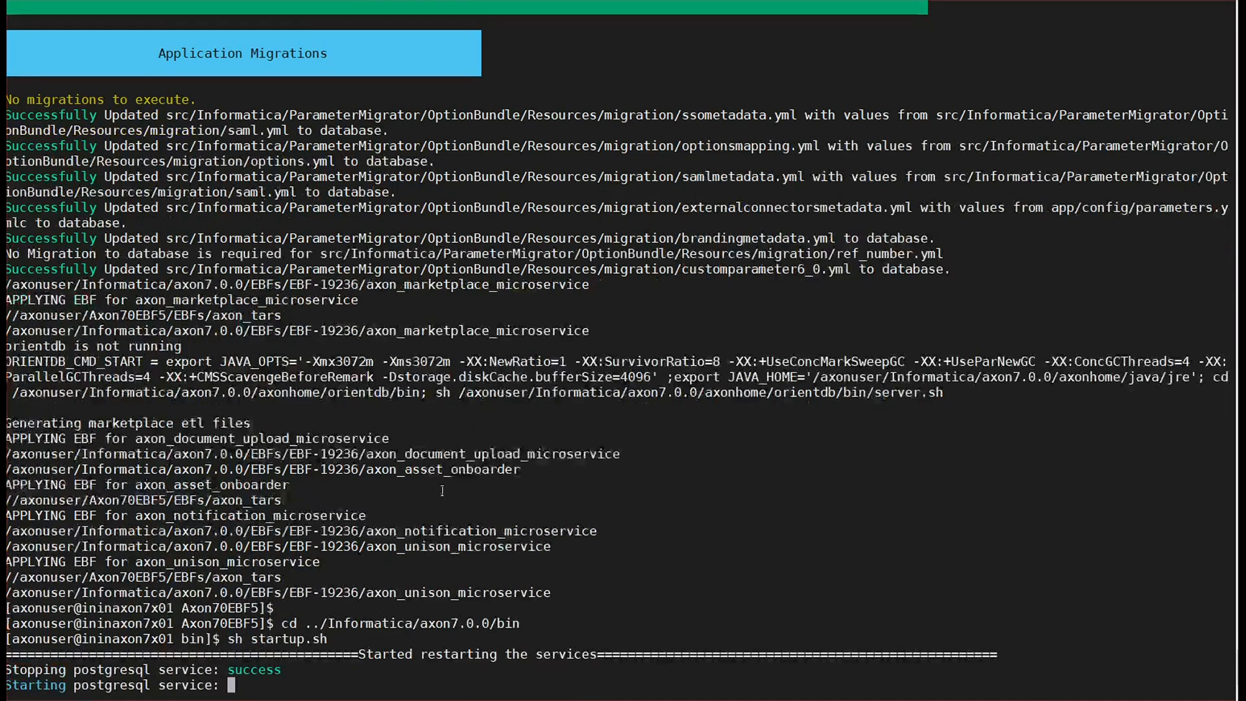
scroll("down", 3)
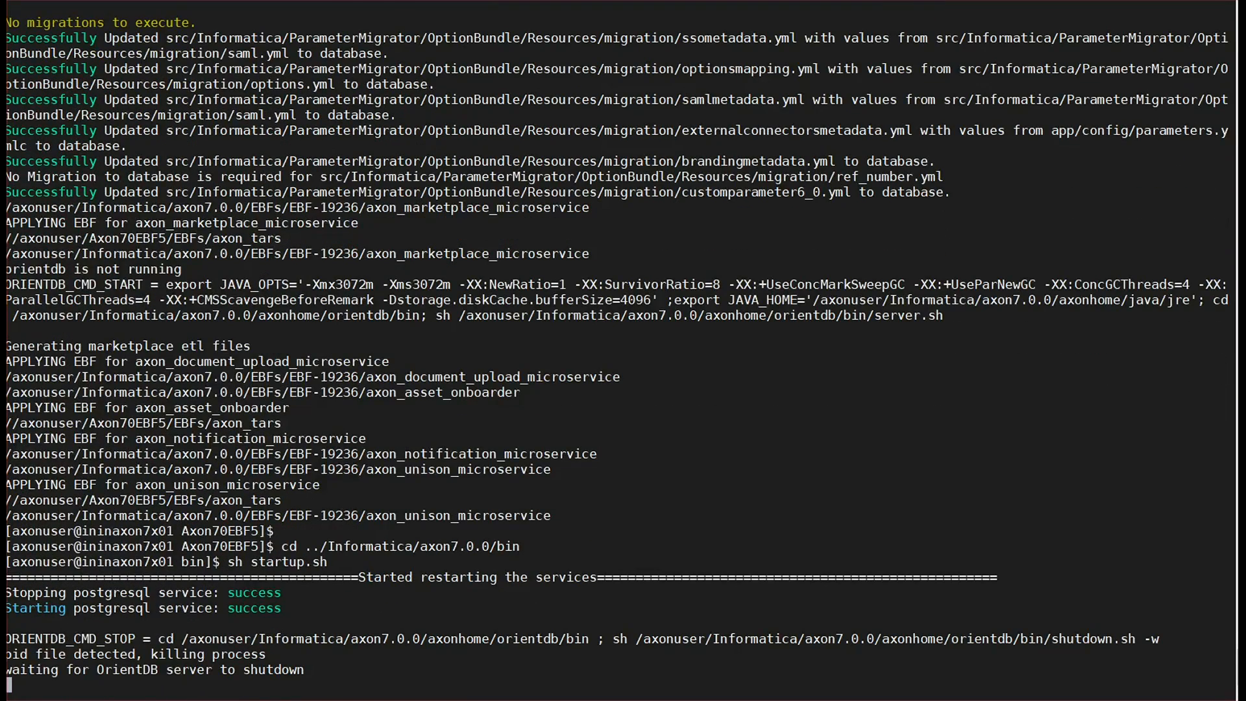
scroll("down", 3)
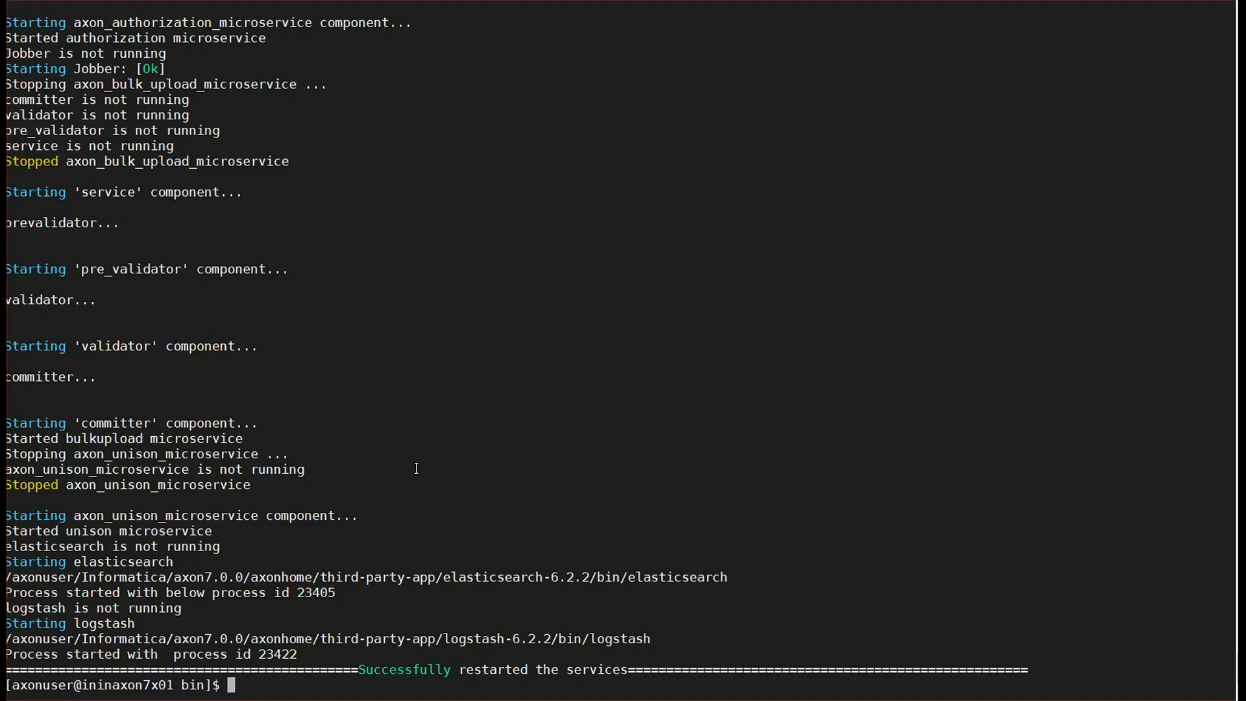
type("cd ../scripts/")
type("sh reIndex.sh")
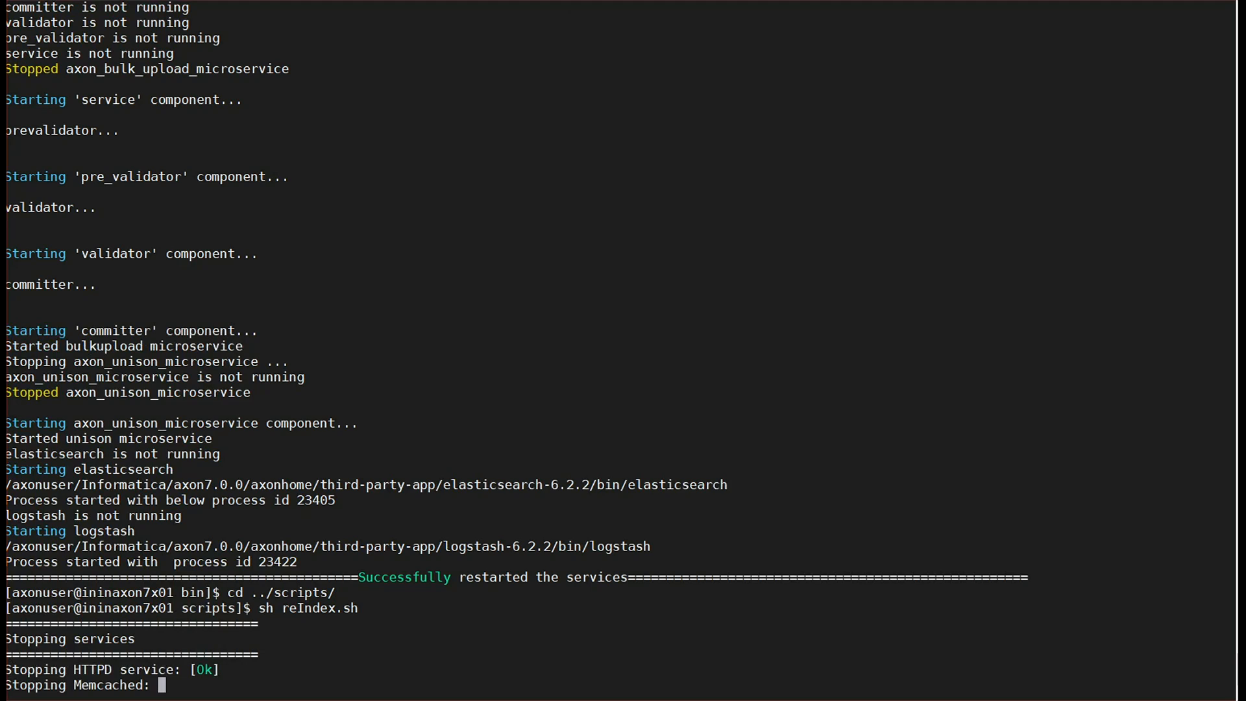
scroll("down", 3)
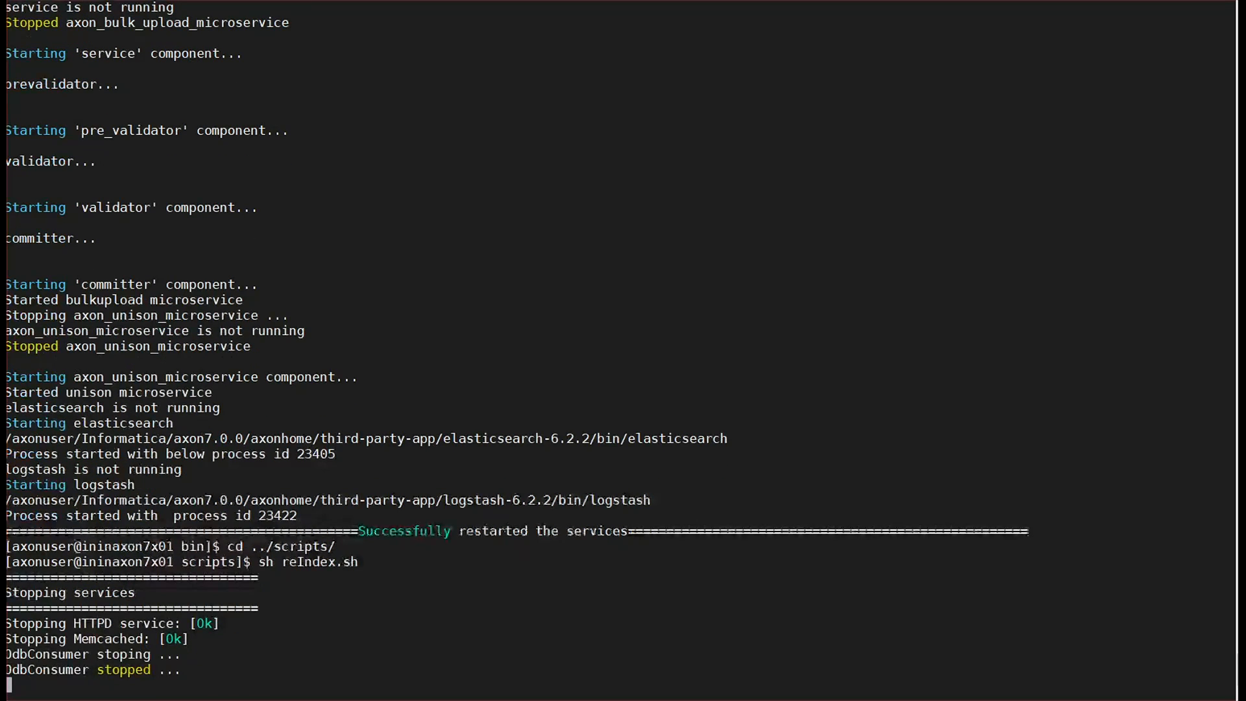
scroll("down", 3)
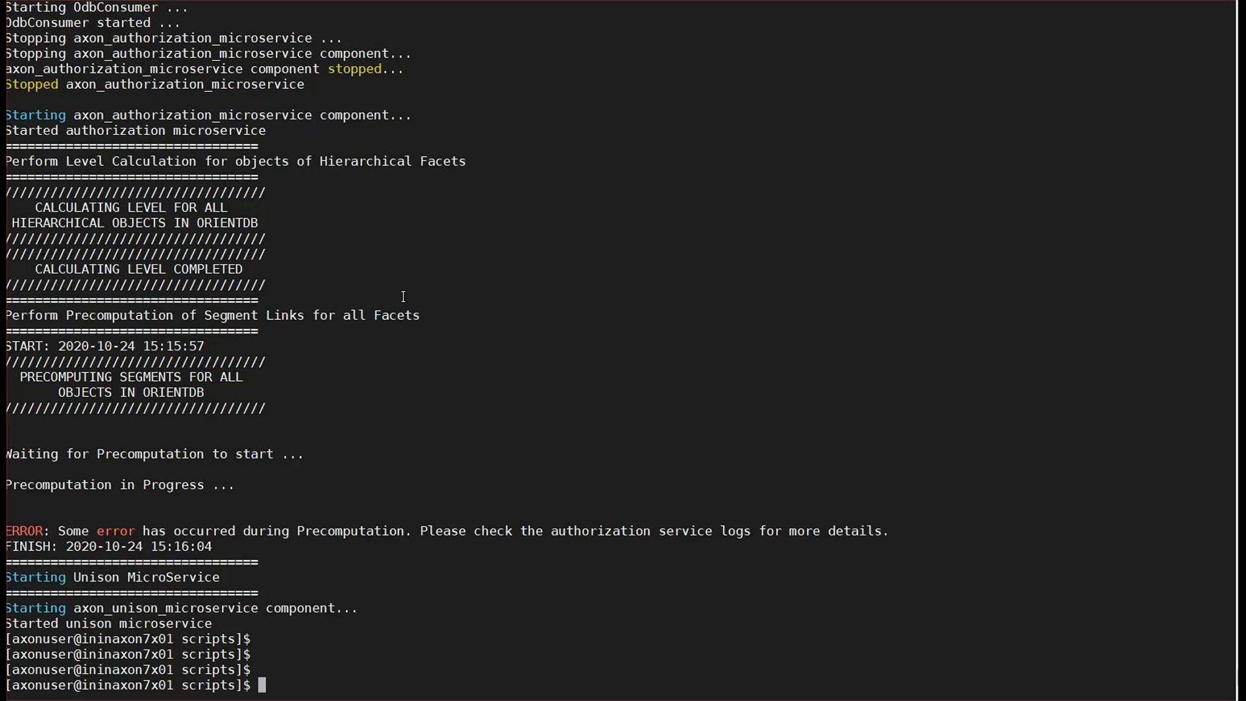
mouse_move(366, 168)
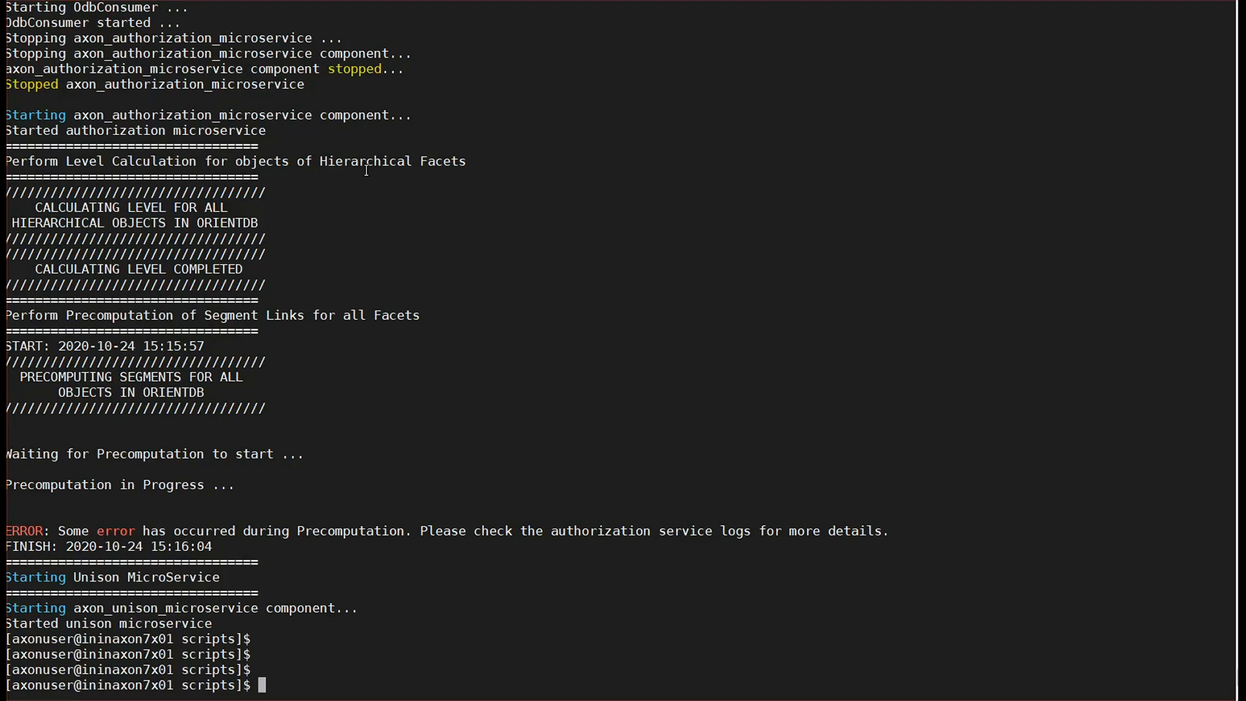